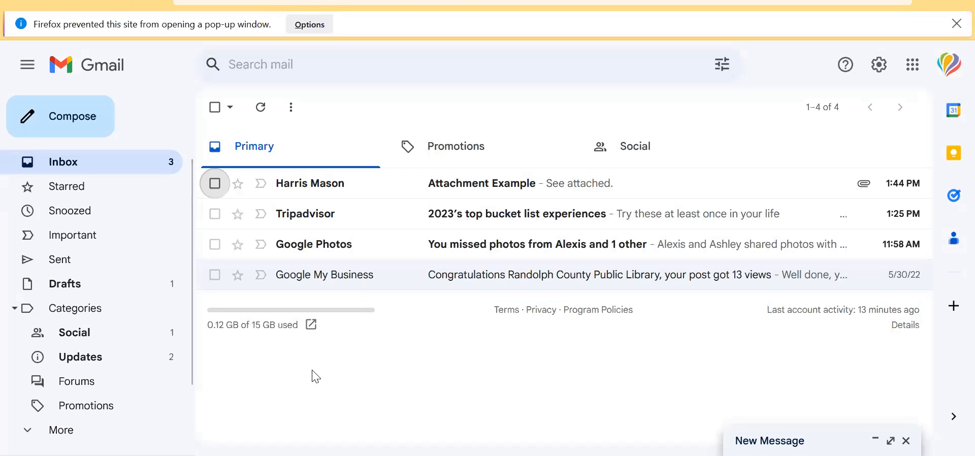
pyautogui.moveTo(73, 117)
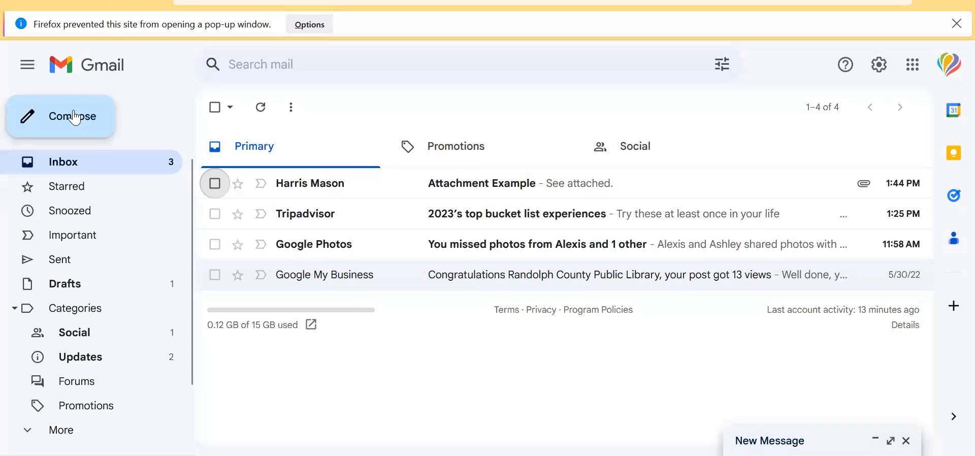
# - Address a new message to the suggested hma contact with subject 'Zoo Picture' and body 'See attached.'
pyautogui.write('hma')
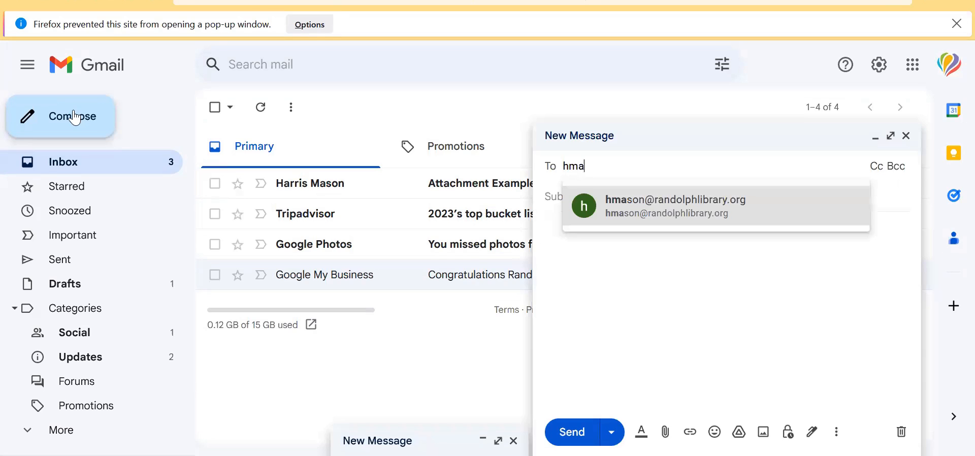
pyautogui.click(676, 199)
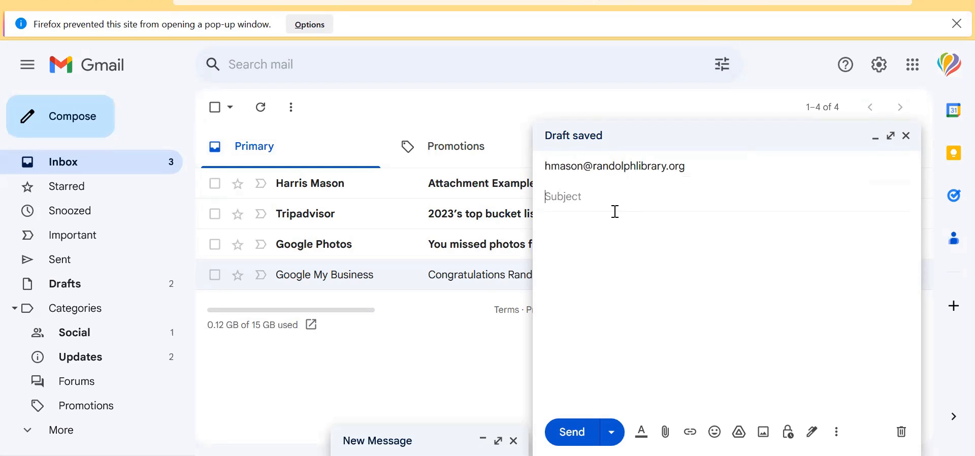
pyautogui.write('Zoo')
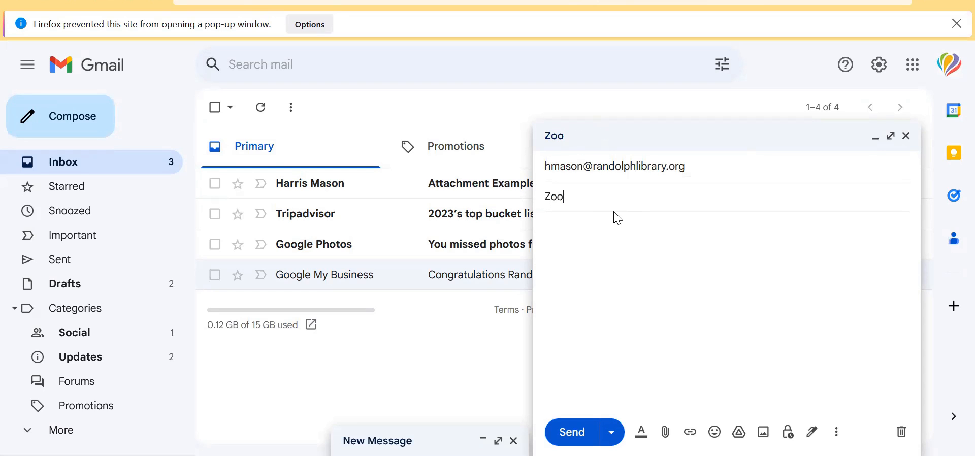
pyautogui.write('Pictu')
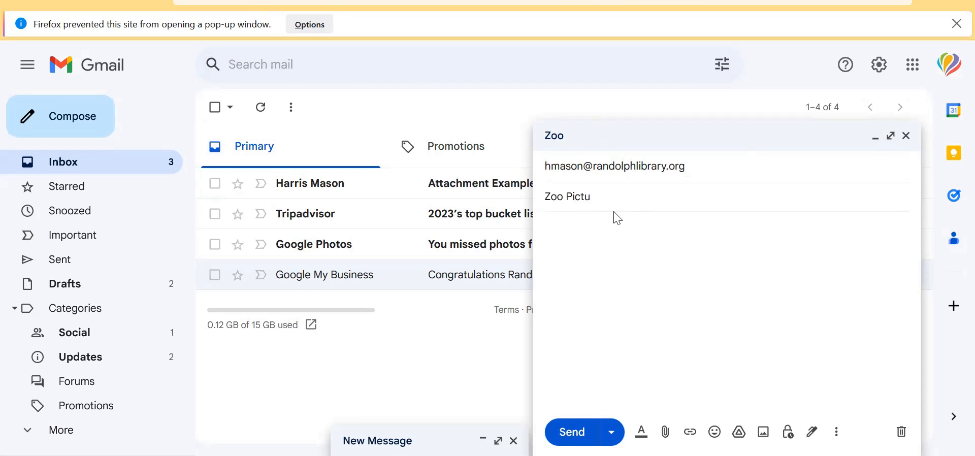
pyautogui.write('S')
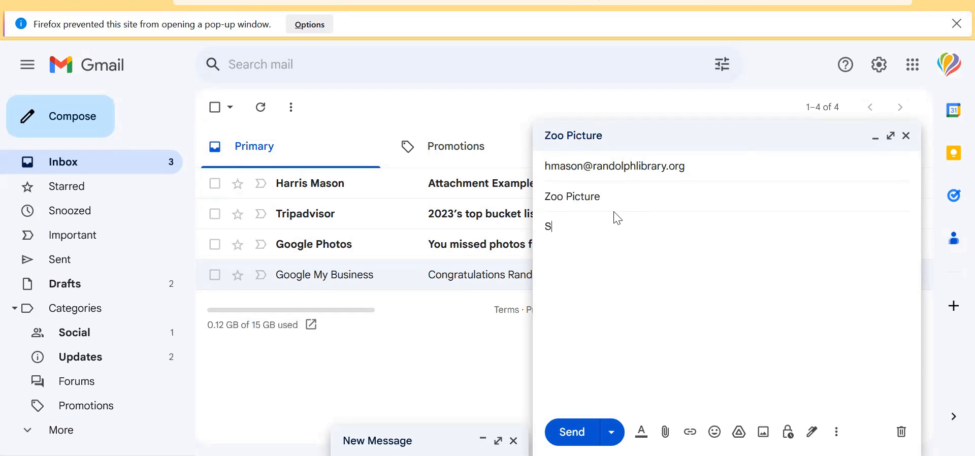
pyautogui.write('See attached.')
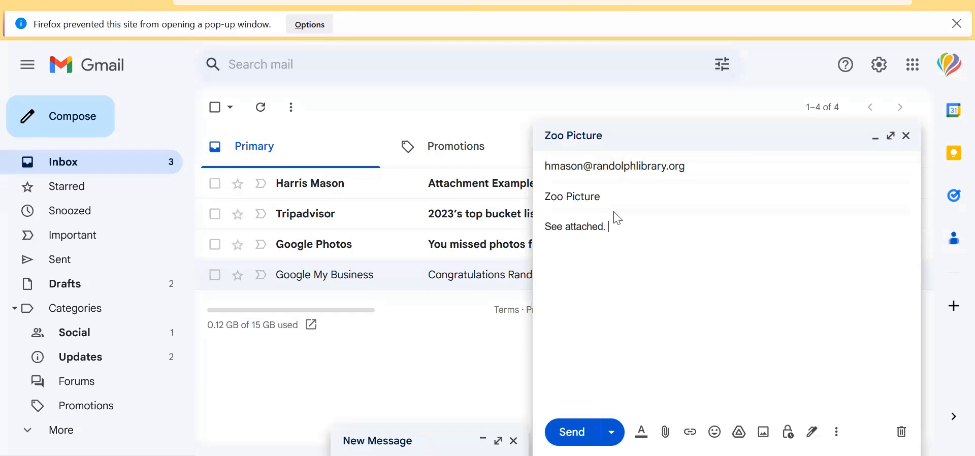
pyautogui.moveTo(653, 427)
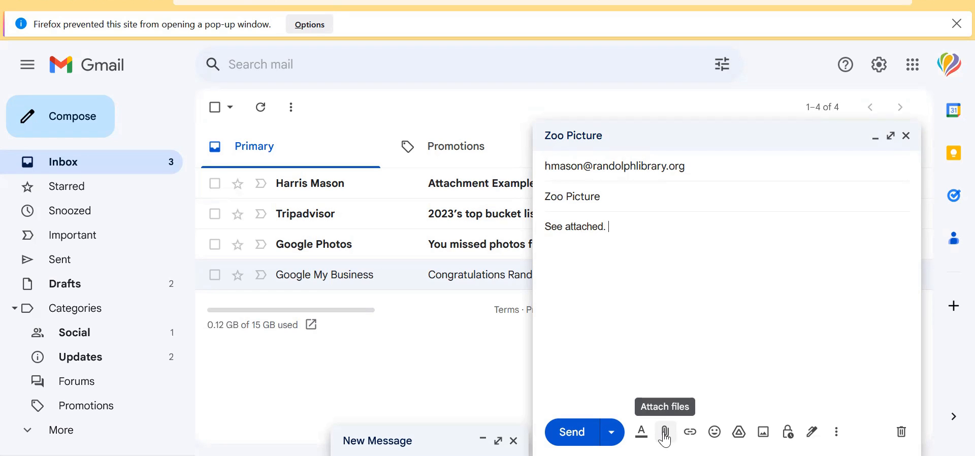
# - Attach cute-animals-in-the-zoo-vector.jpg to the message and send it
pyautogui.click(665, 431)
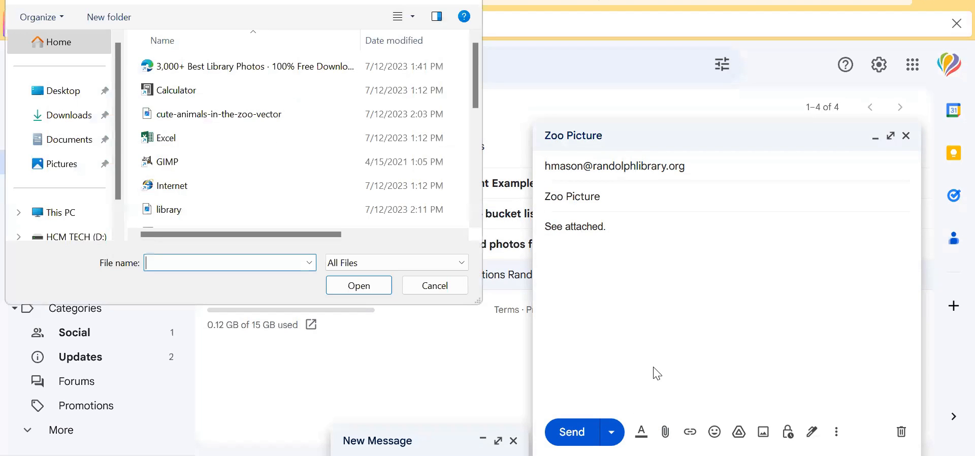
pyautogui.click(165, 137)
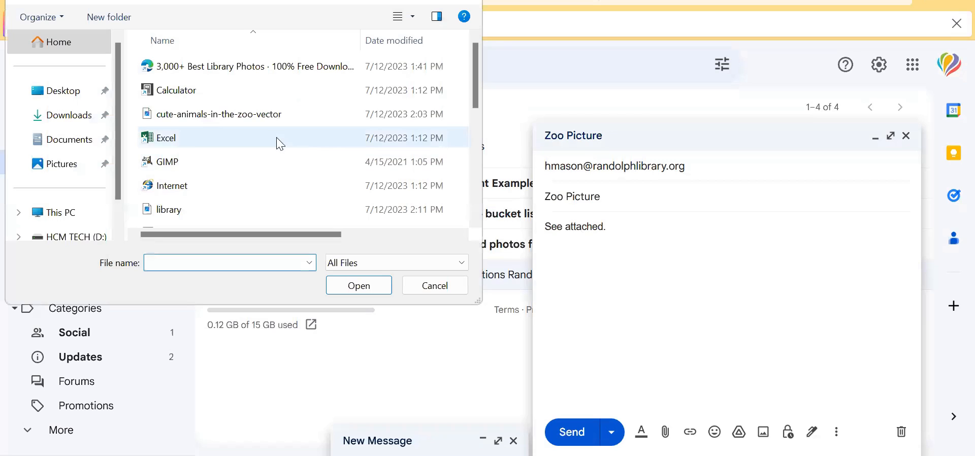
pyautogui.moveTo(247, 158)
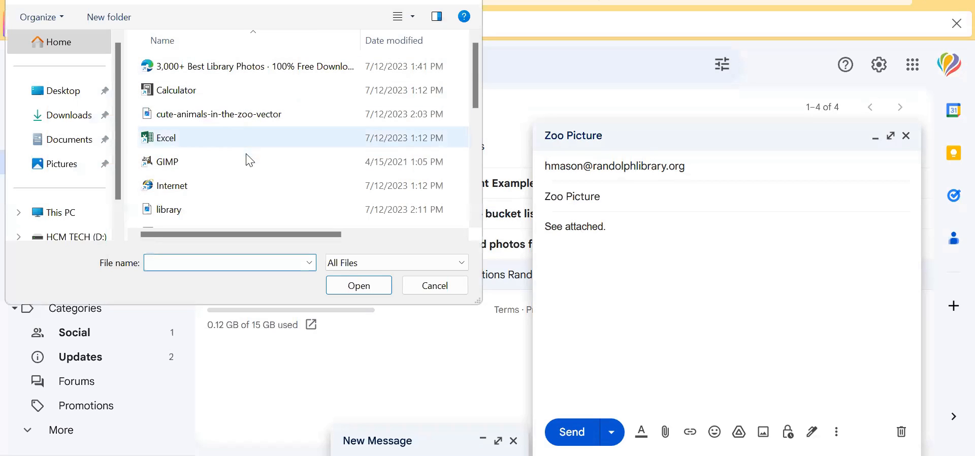
pyautogui.moveTo(232, 121)
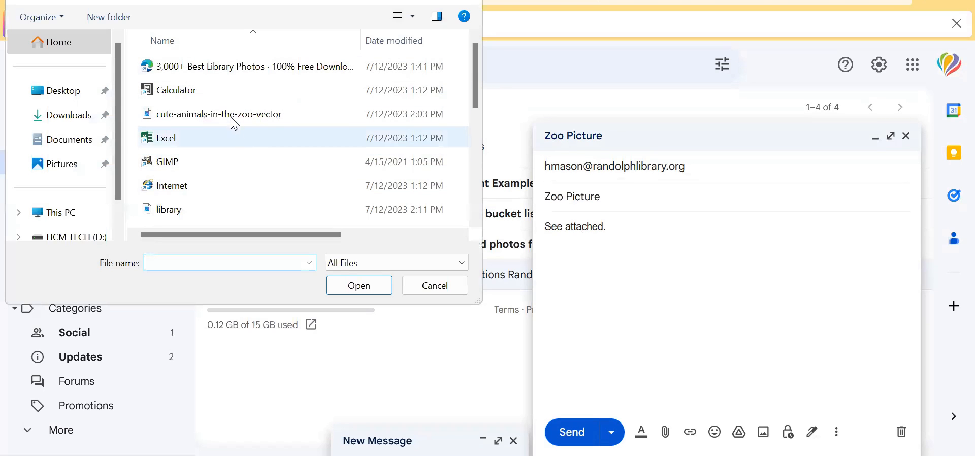
pyautogui.click(219, 114)
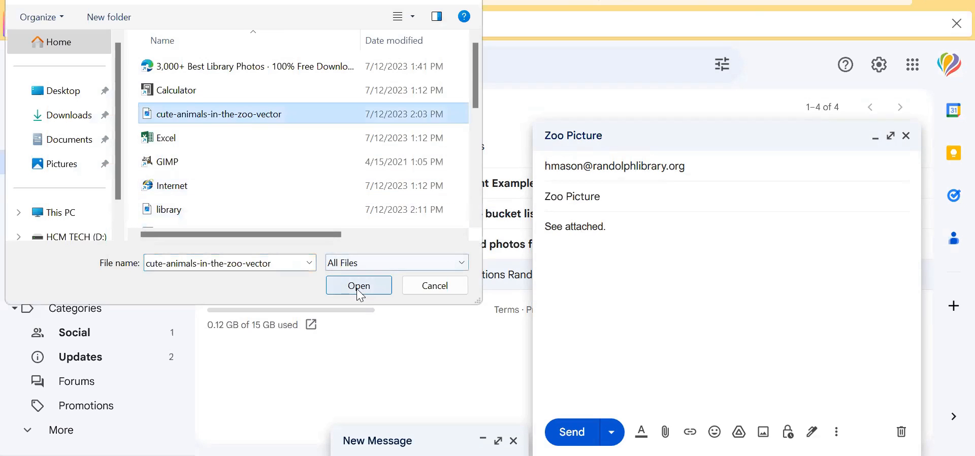
pyautogui.click(358, 285)
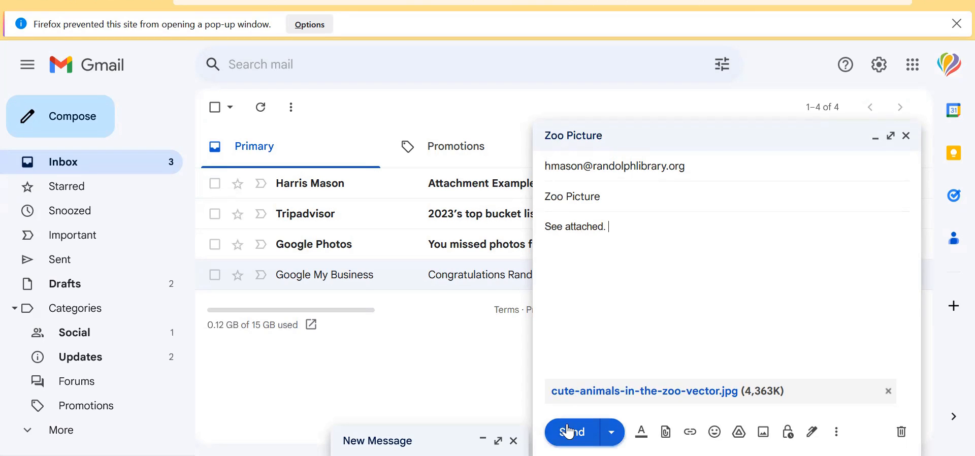
pyautogui.click(570, 432)
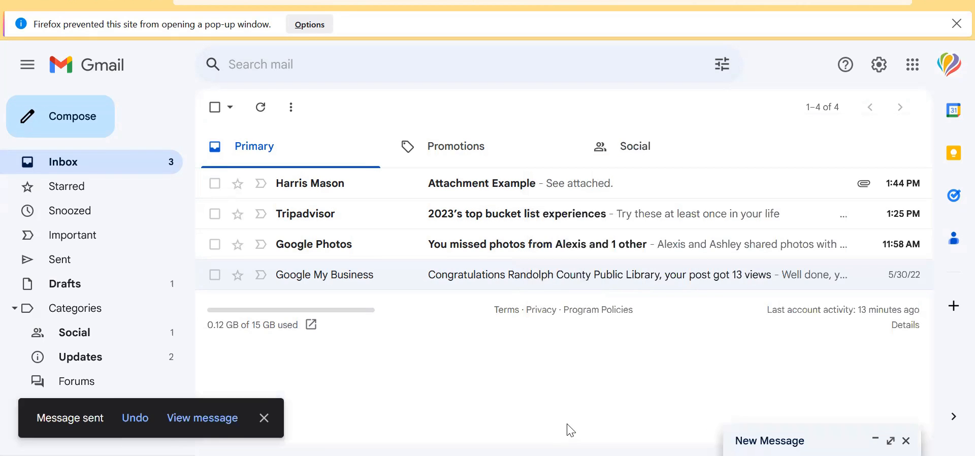
pyautogui.moveTo(272, 244)
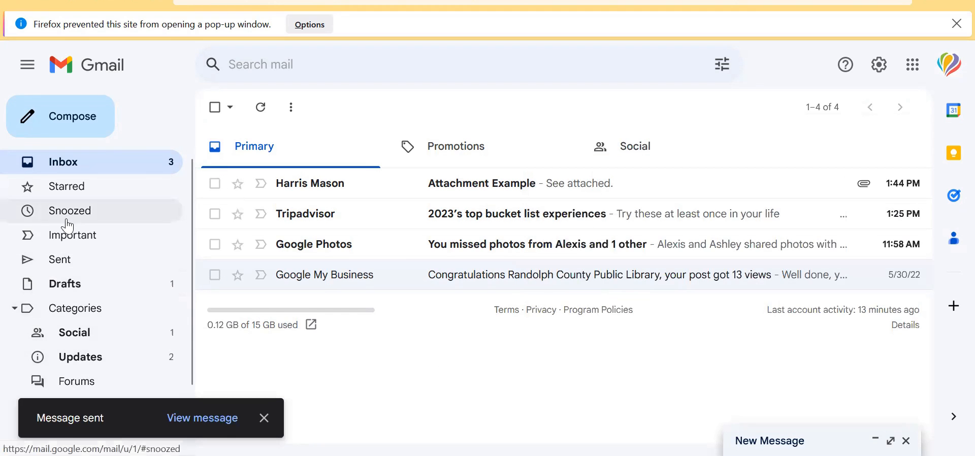
pyautogui.click(60, 259)
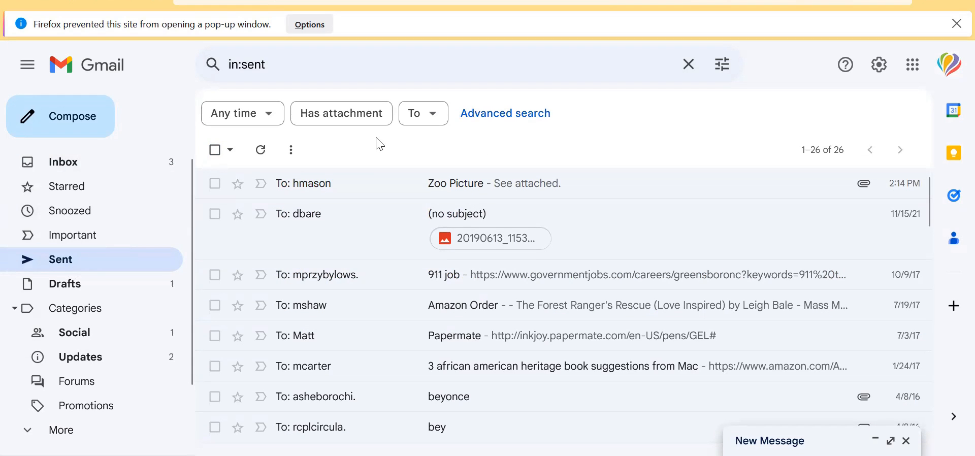
pyautogui.moveTo(730, 138)
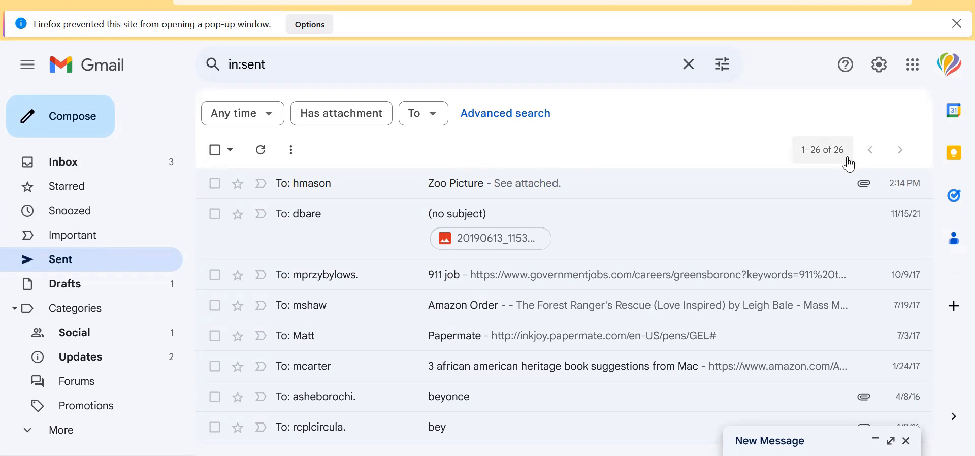
pyautogui.moveTo(857, 123)
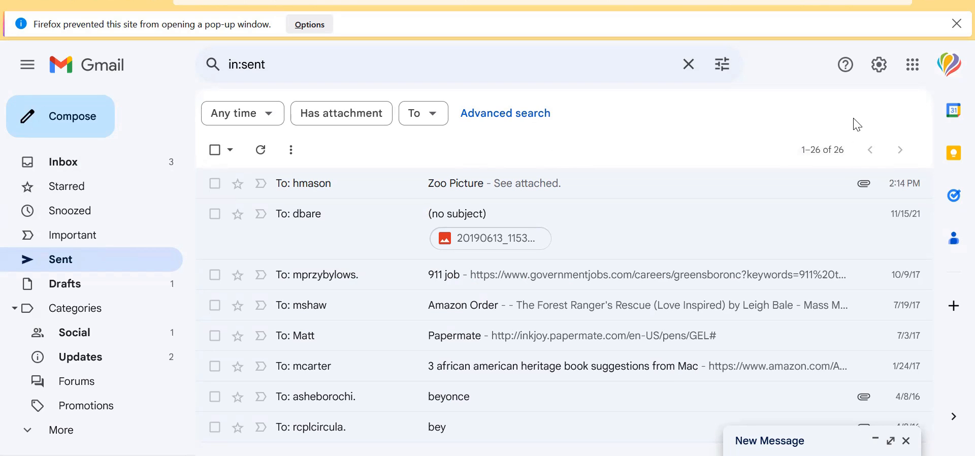
pyautogui.moveTo(695, 116)
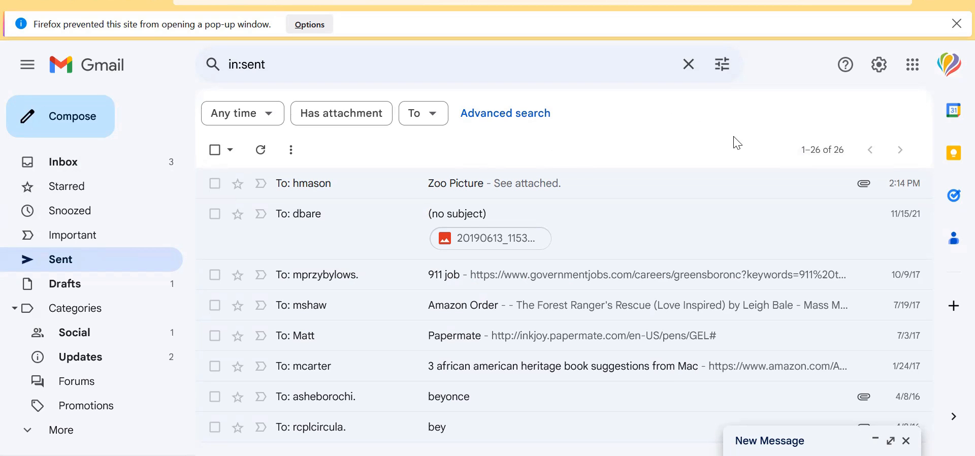
pyautogui.moveTo(806, 137)
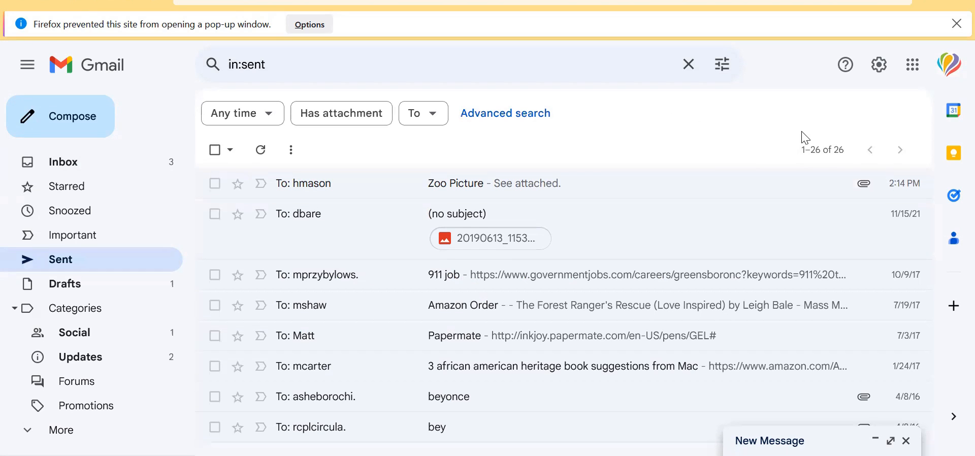
pyautogui.moveTo(472, 170)
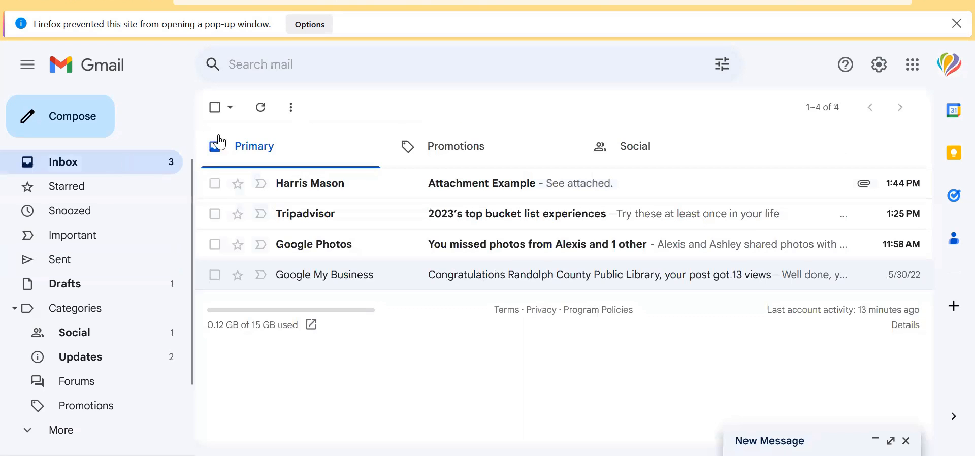
pyautogui.moveTo(393, 111)
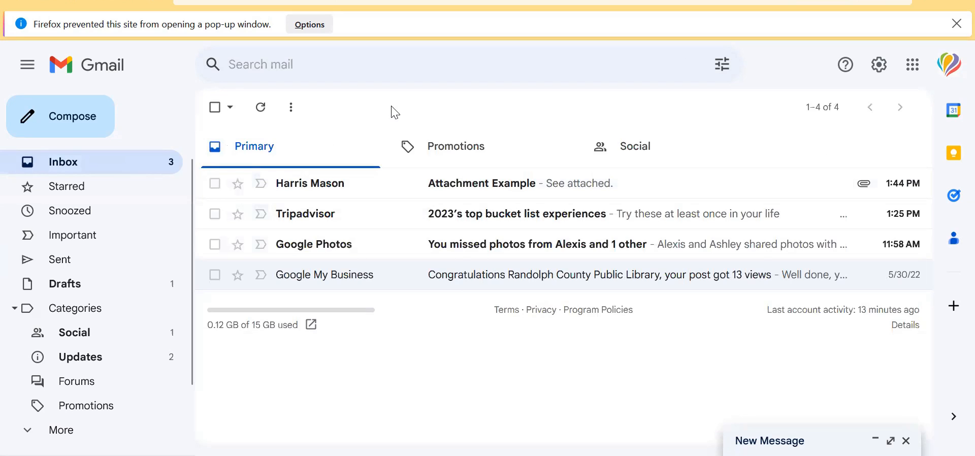
pyautogui.moveTo(809, 146)
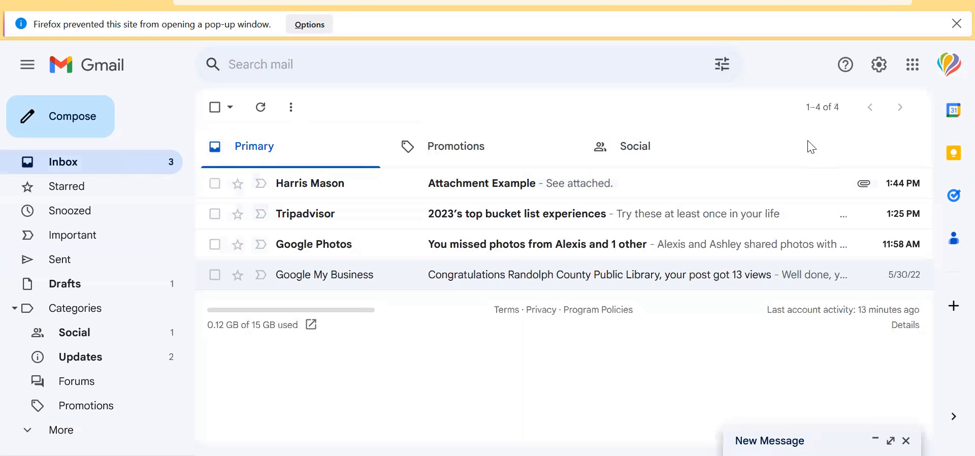
pyautogui.moveTo(815, 148)
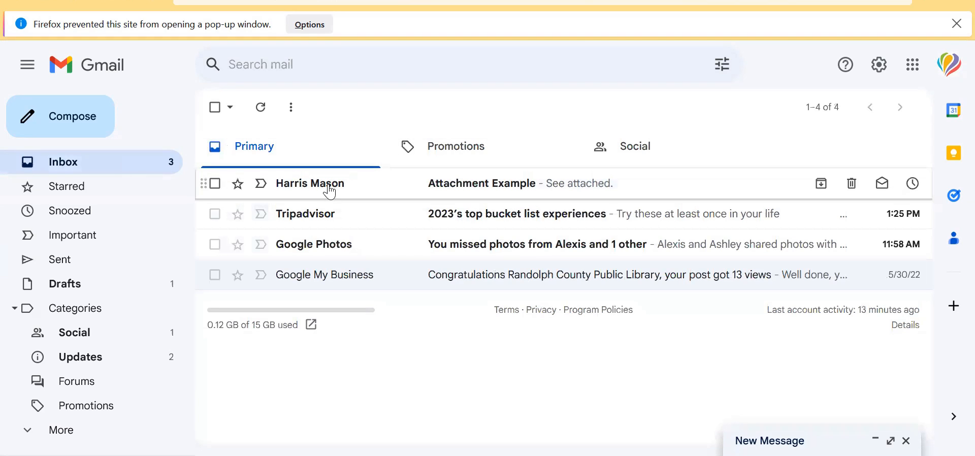
pyautogui.click(308, 183)
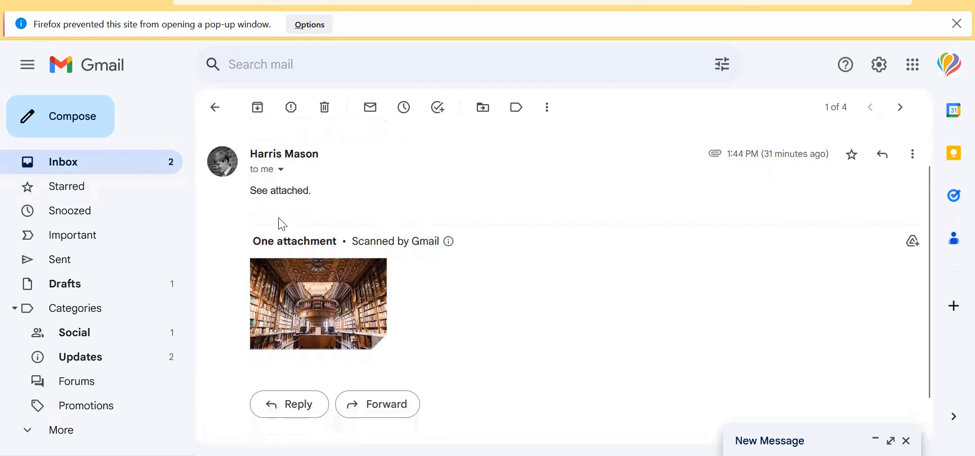
pyautogui.moveTo(318, 302)
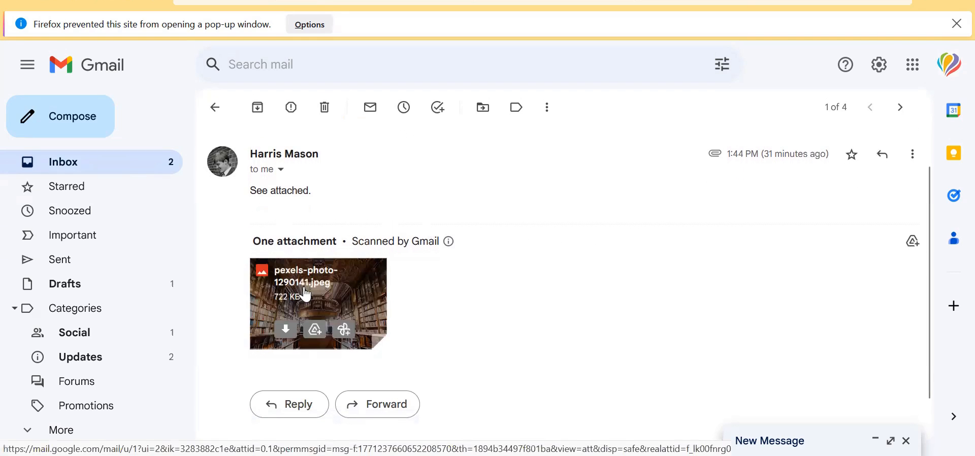
# - Preview the pexels-photo-1290141.jpeg attachment full-size and start its download
pyautogui.click(318, 303)
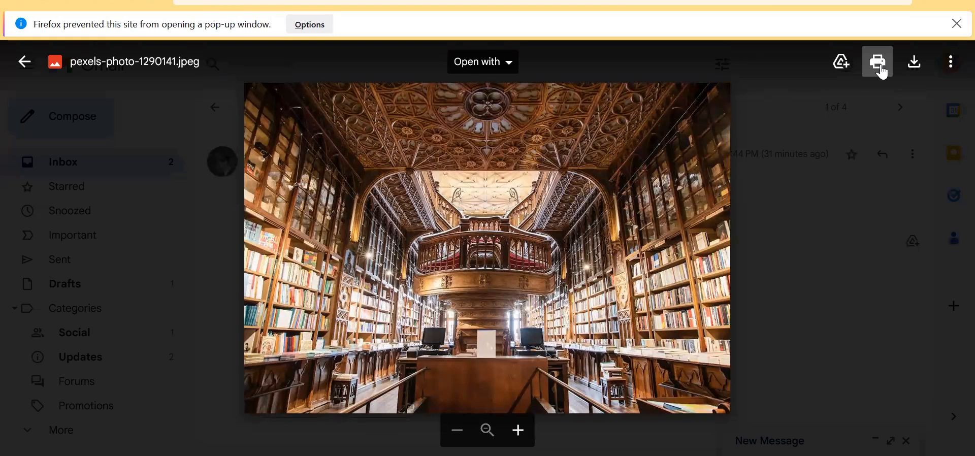
pyautogui.moveTo(877, 62)
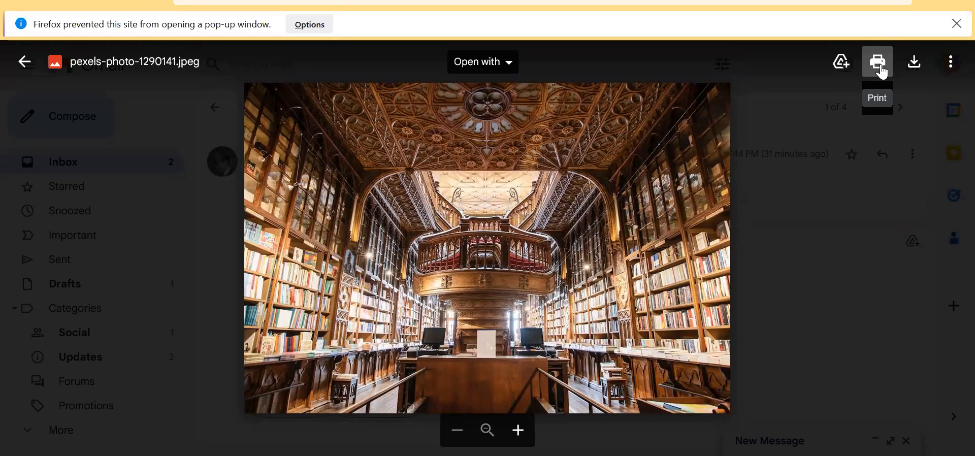
pyautogui.moveTo(913, 62)
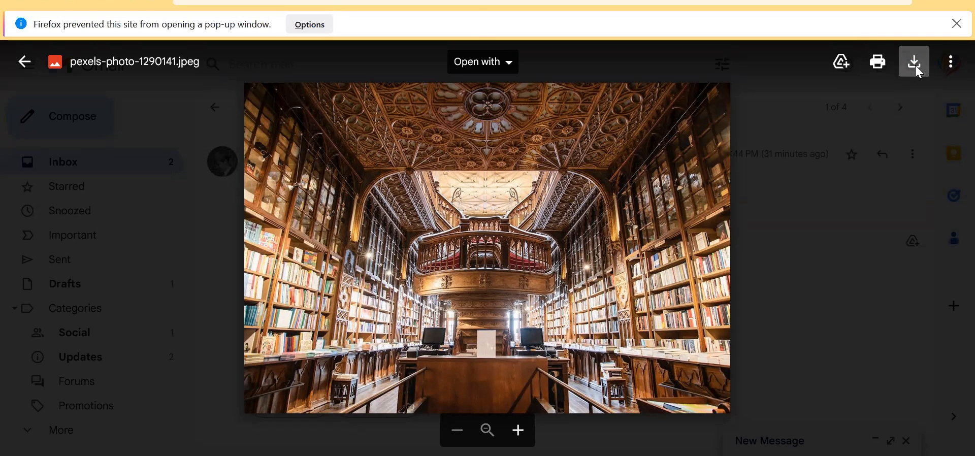
pyautogui.click(913, 62)
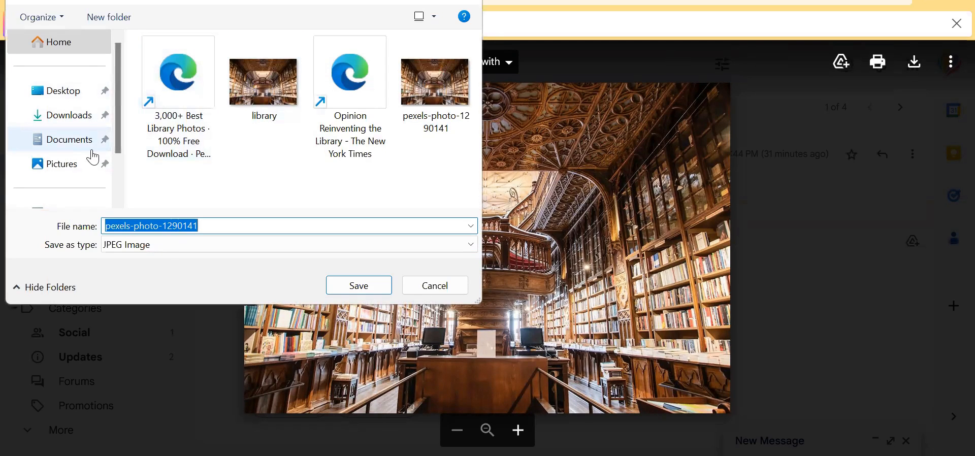
pyautogui.write('library')
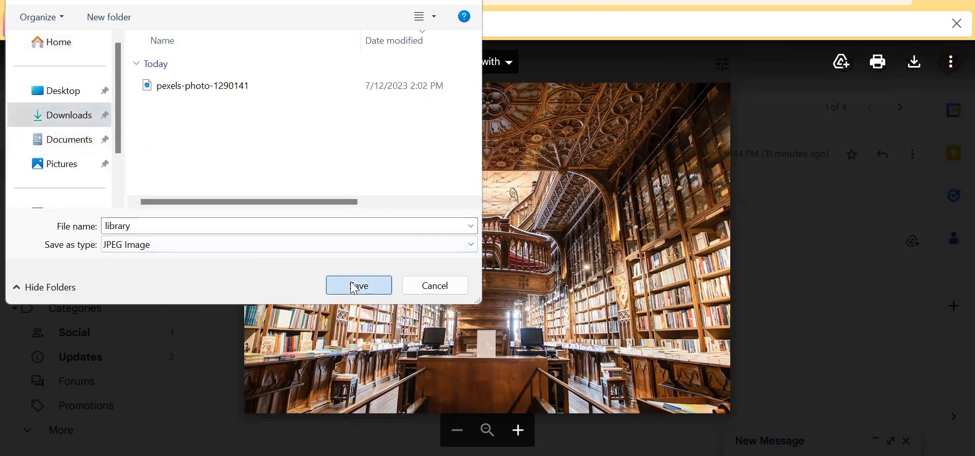
pyautogui.click(359, 286)
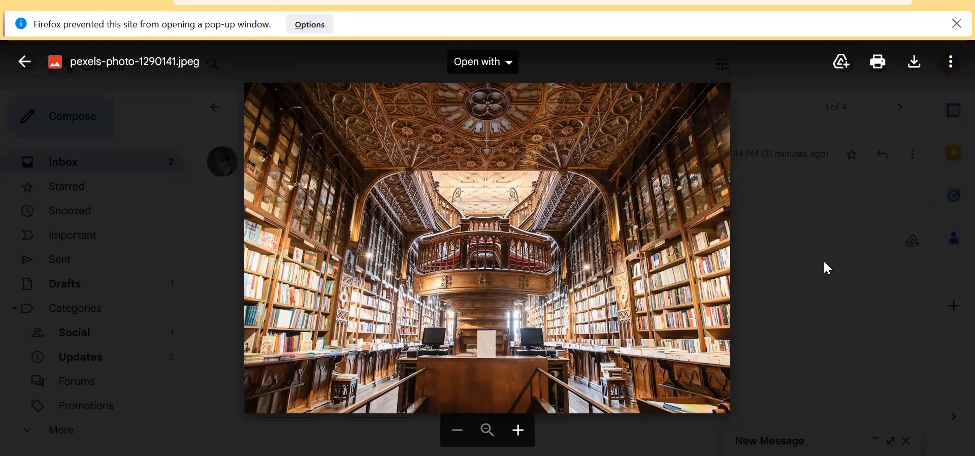
pyautogui.click(24, 62)
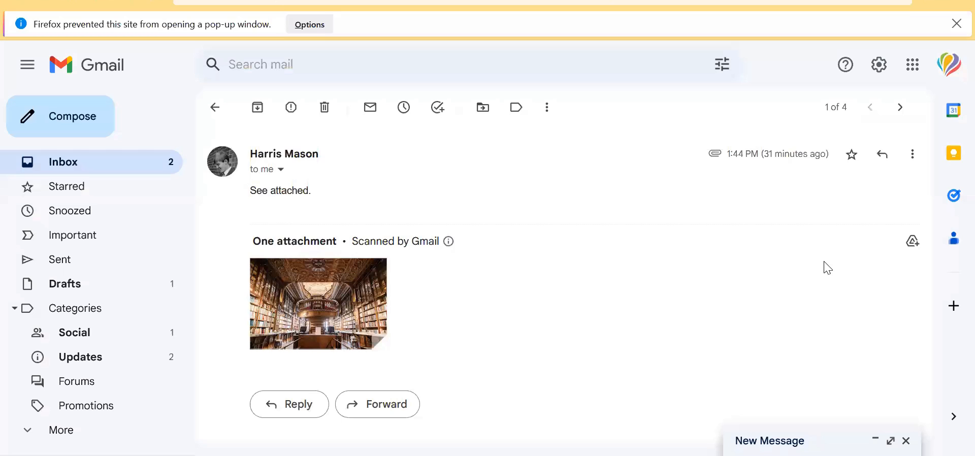